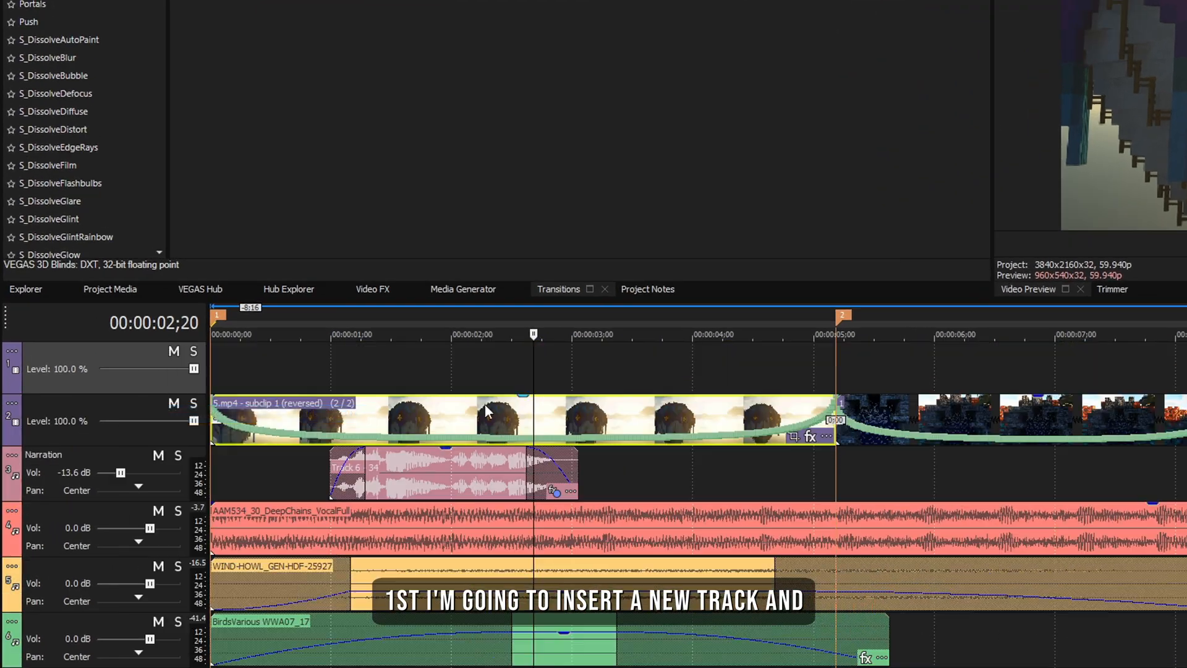
Add an adjustment event to the empty top video track above the Minecraft footage
right_click(484, 408)
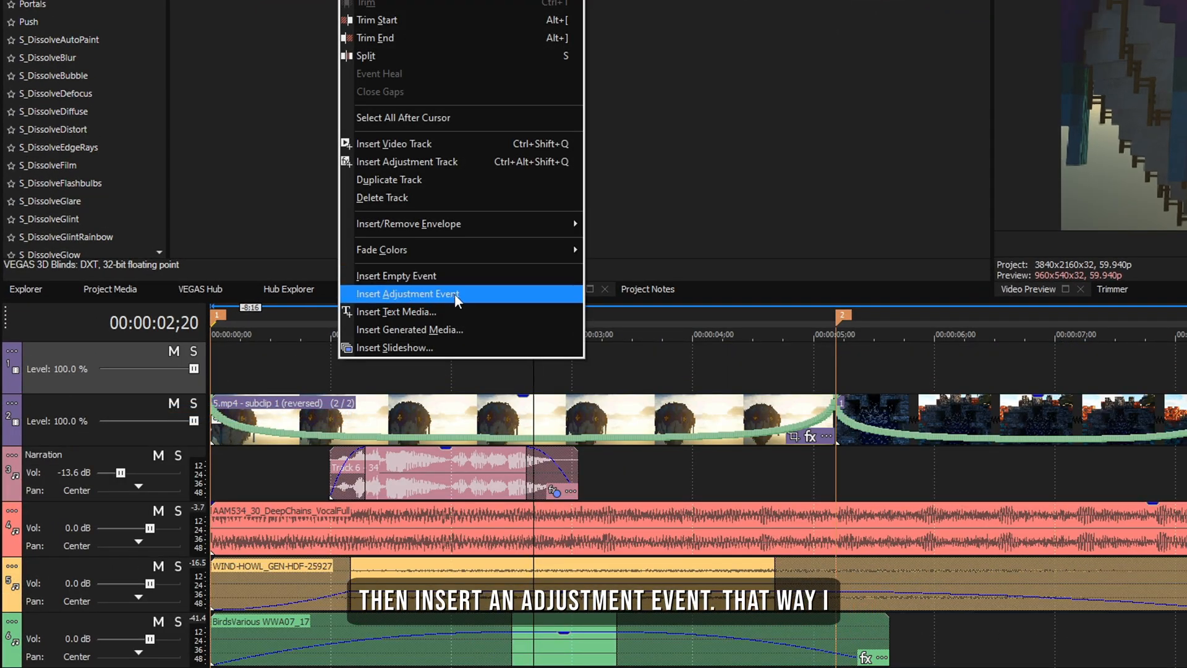
left_click(408, 293)
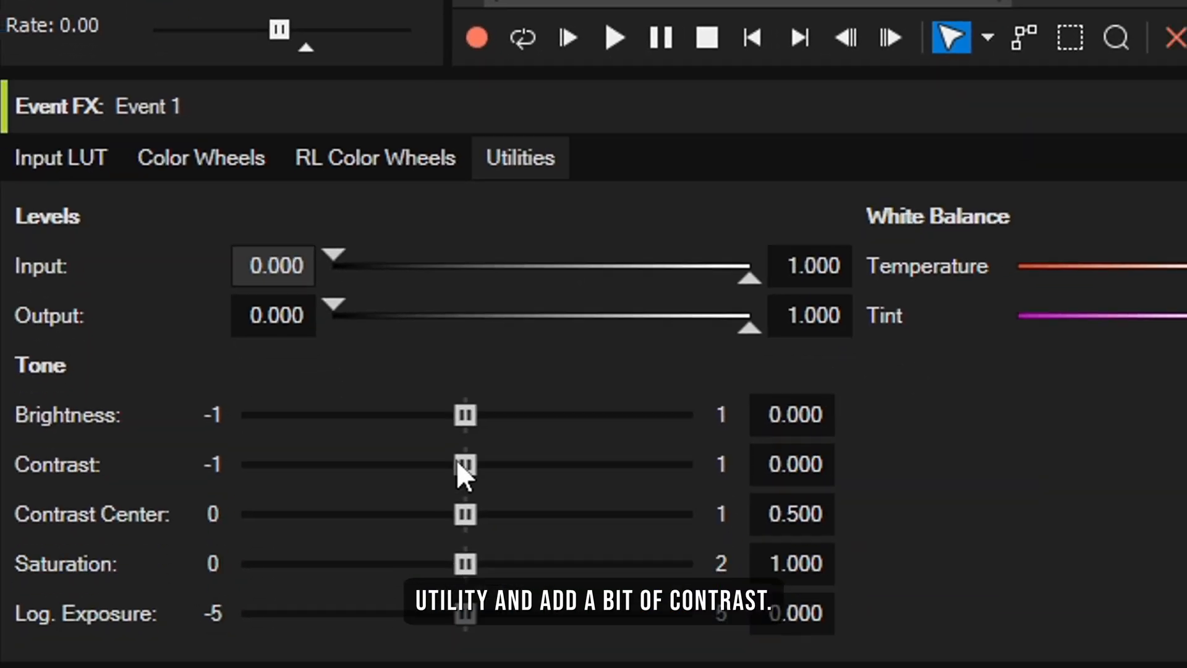
Raise the grade's contrast to about 0.024 and push saturation higher
left_click_drag(464, 464, 468, 446)
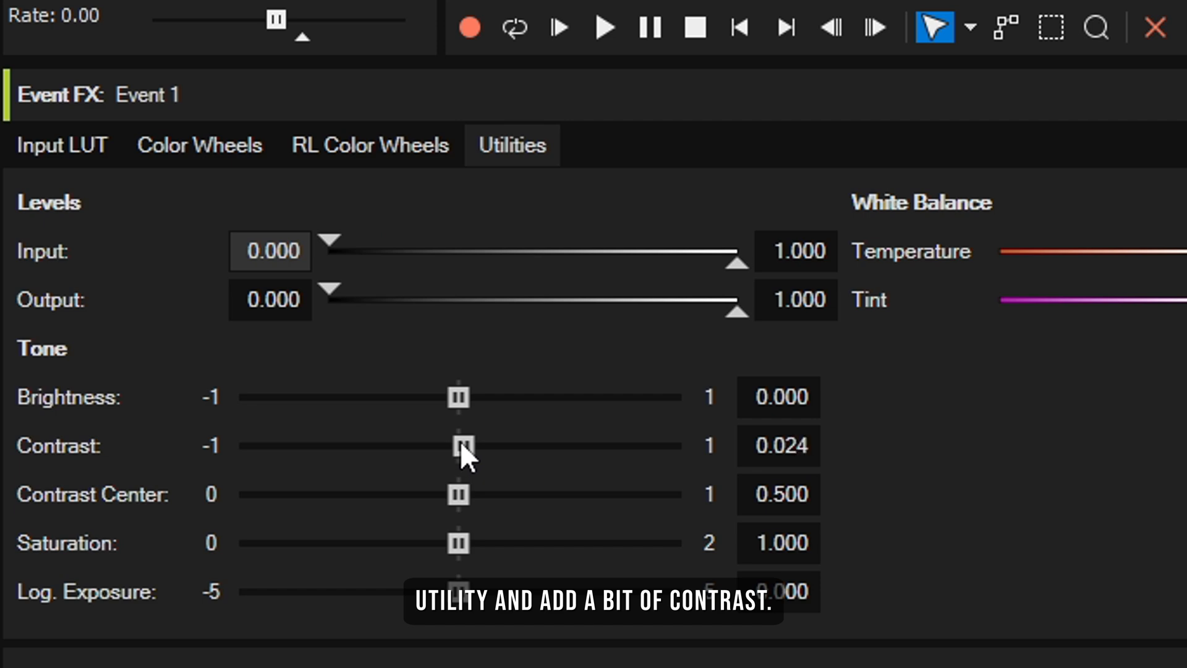
mouse_move(463, 554)
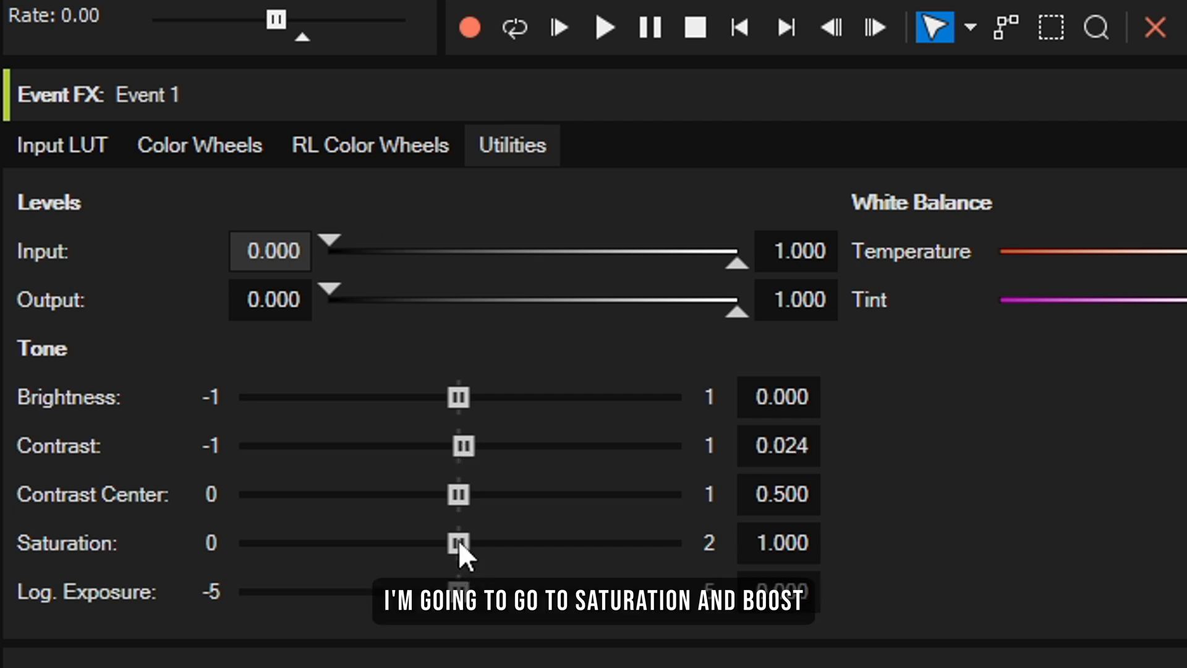
left_click_drag(456, 543, 495, 542)
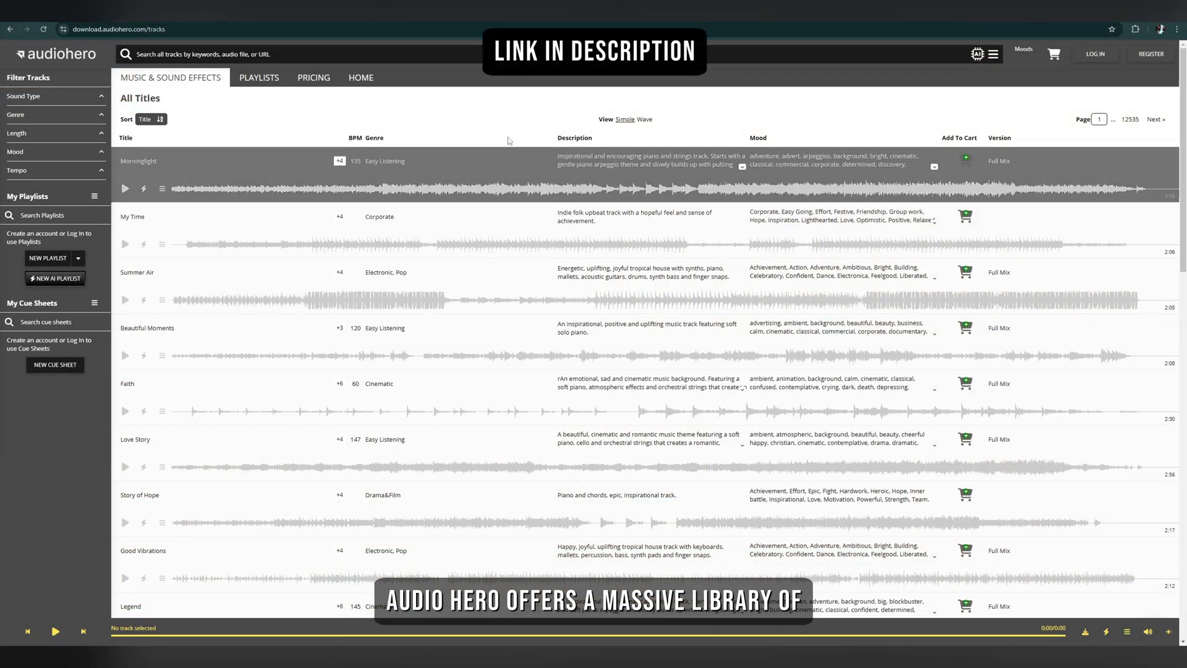
Scroll down the AudioHero track list toward the Sound Type filter
scroll("down", 3)
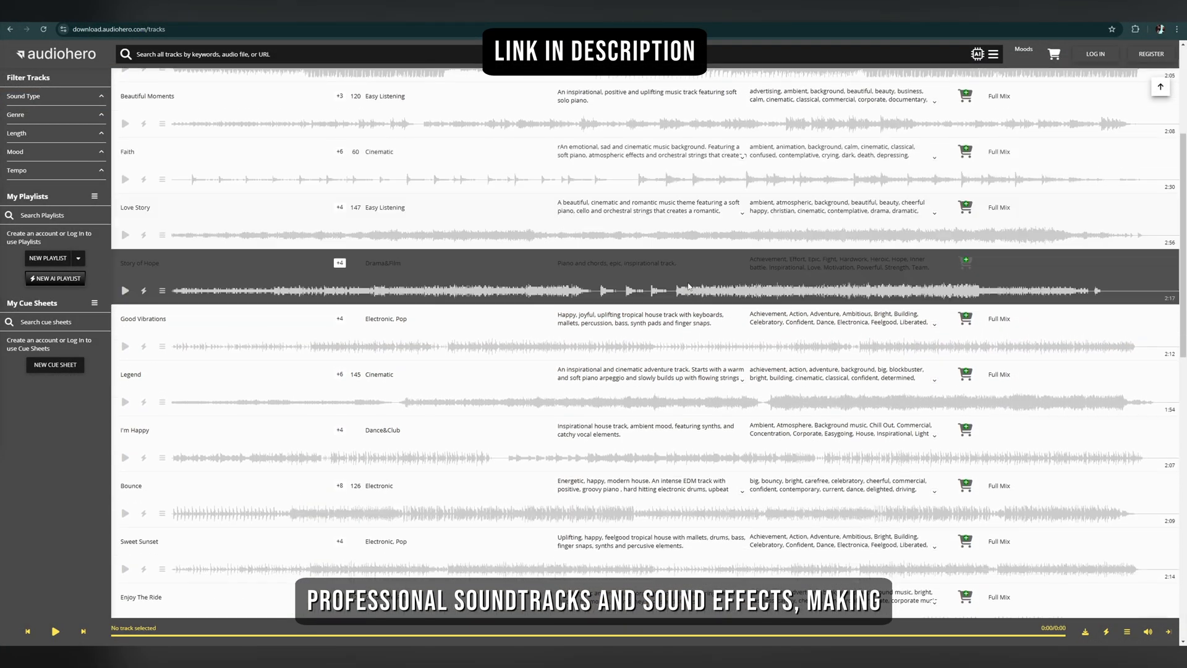
scroll("down", 3)
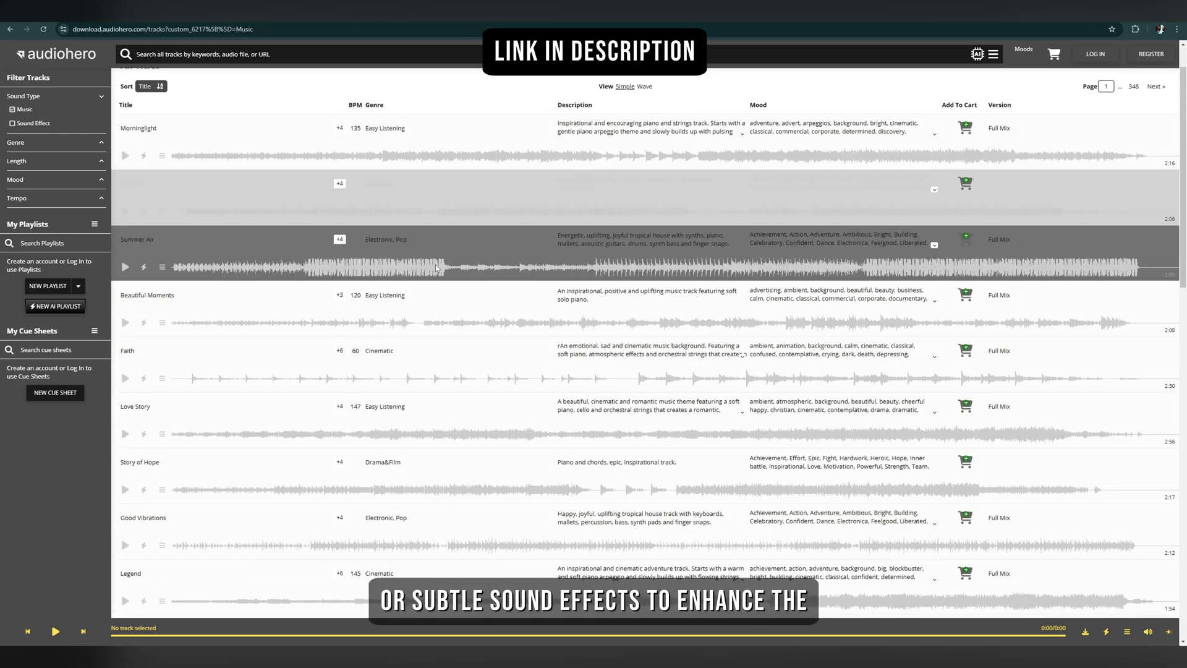
scroll("down", 3)
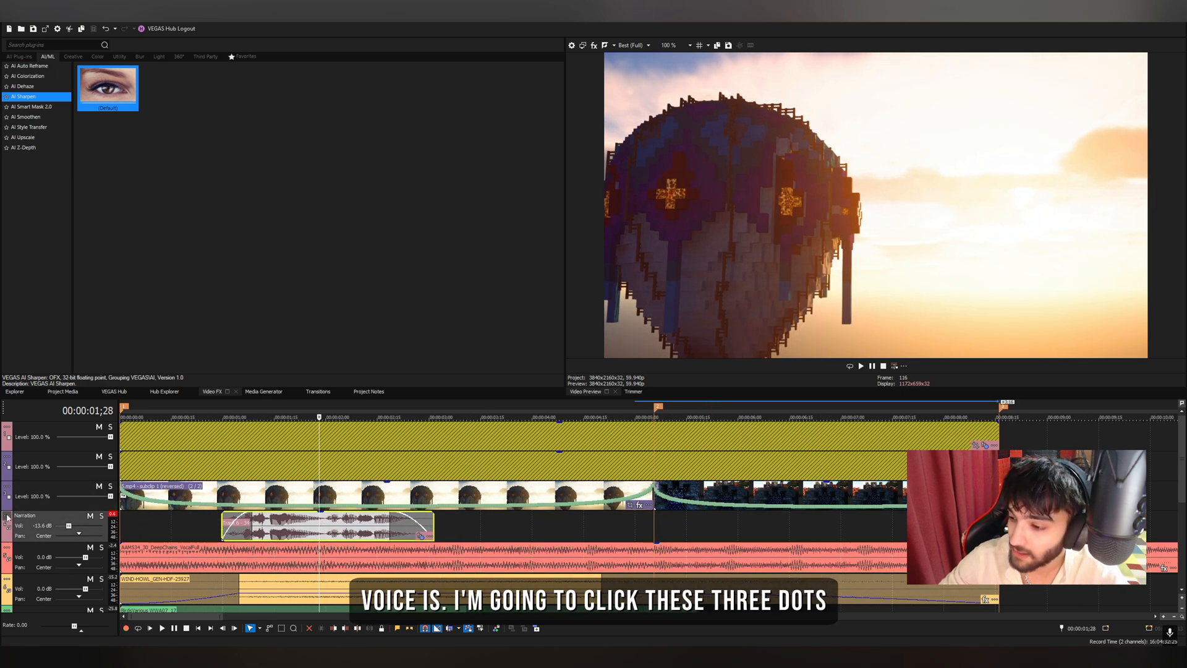
Set Narration as ducking controller: peak reduction 0%, floor reduction -14.42 dB
left_click(8, 515)
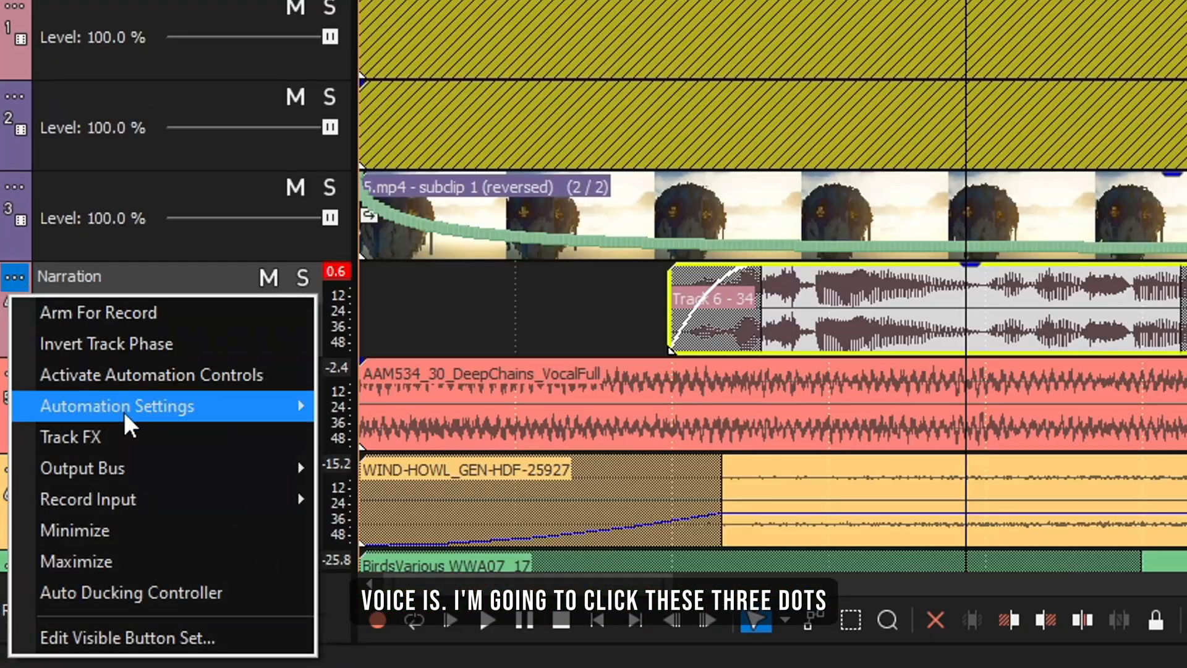
left_click(131, 593)
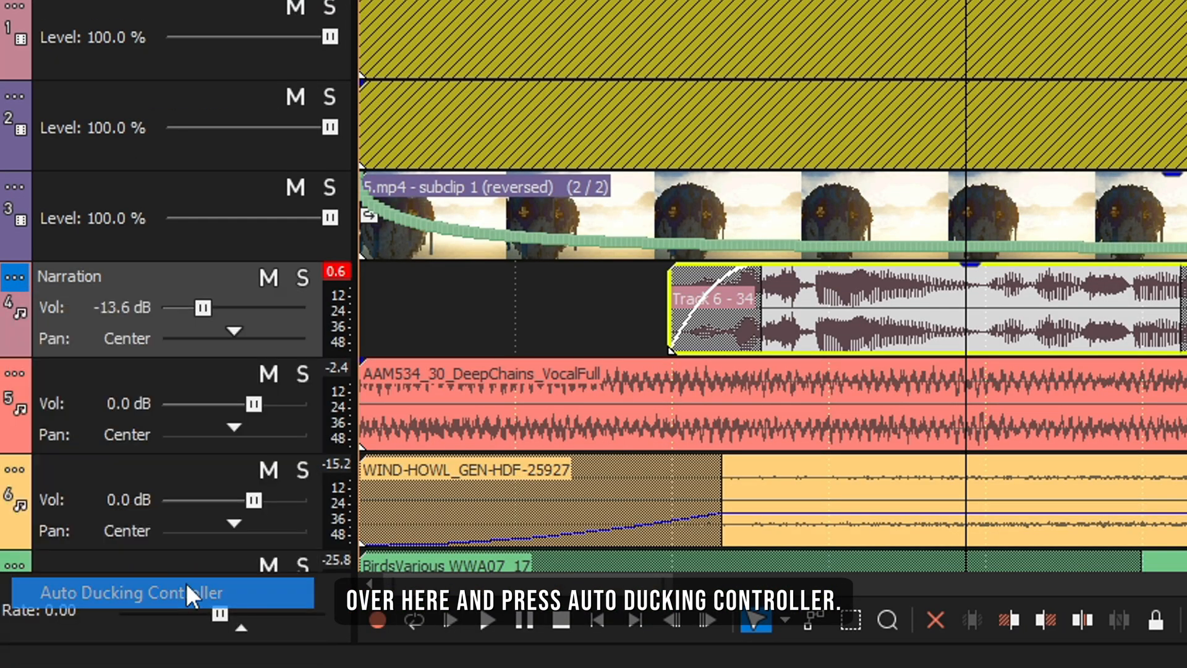
left_click(136, 593)
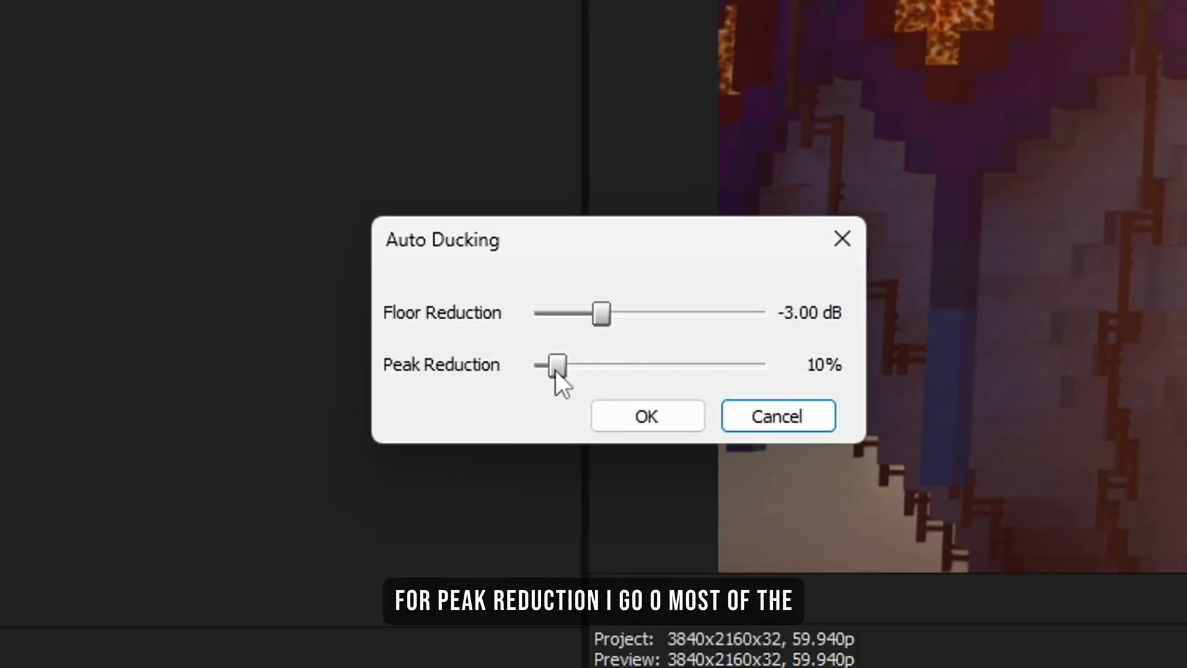
left_click_drag(557, 365, 538, 364)
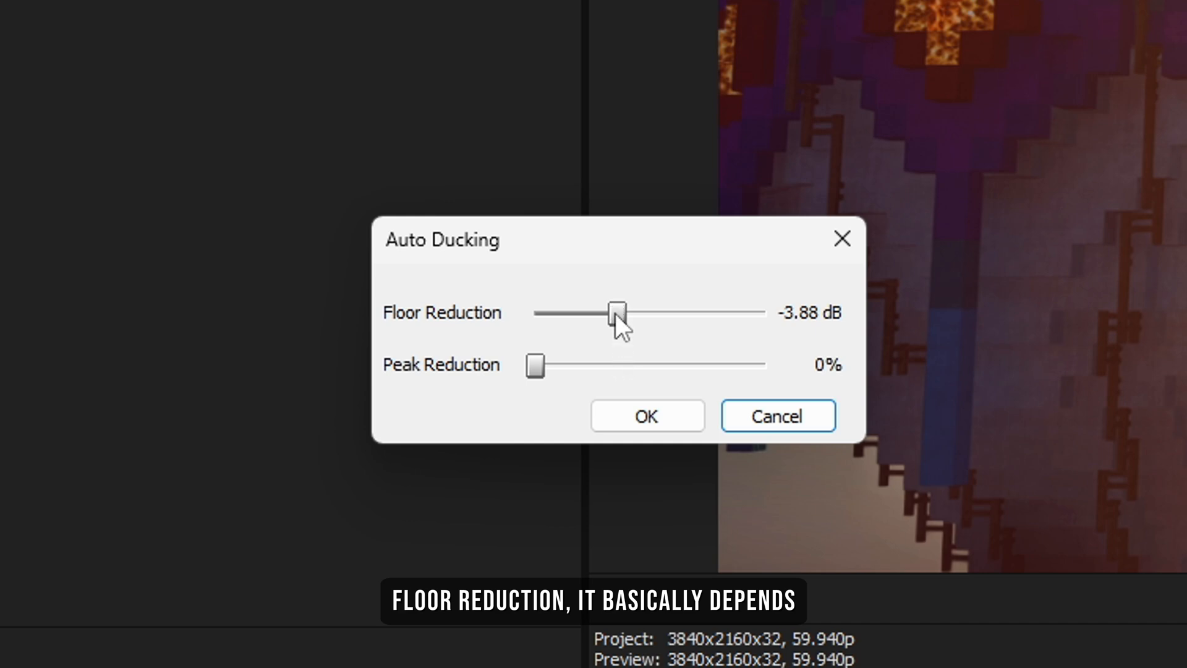
left_click_drag(616, 313, 689, 313)
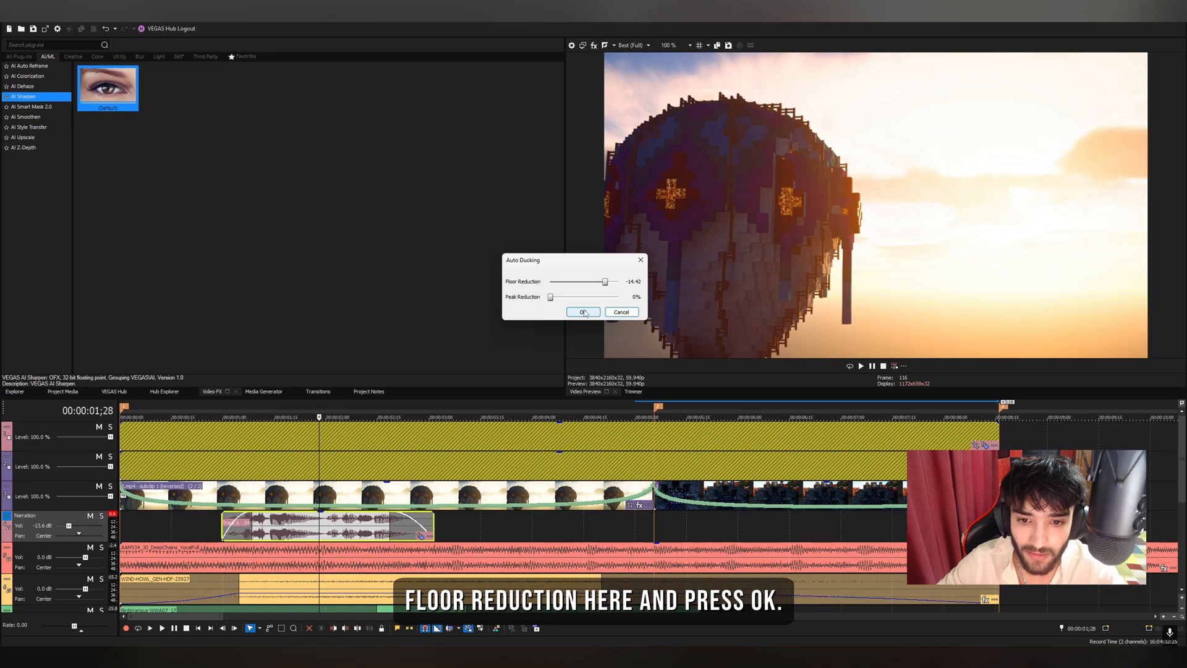
Confirm the Auto Ducking dialog and return focus to the timeline
left_click(583, 311)
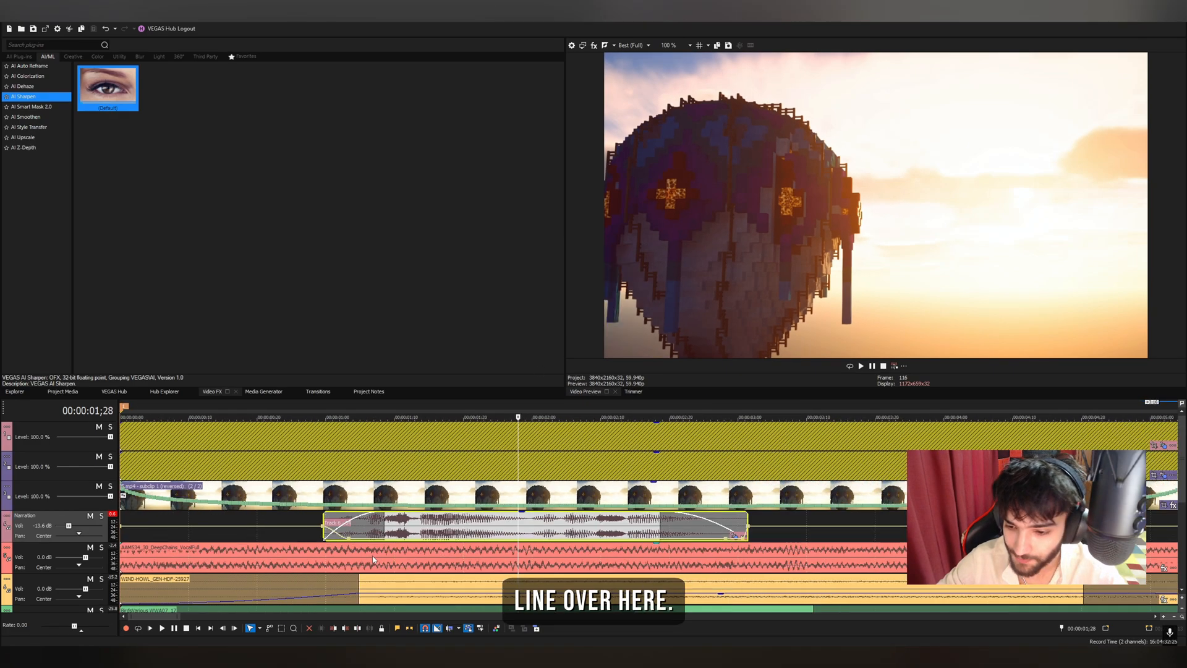
left_click(860, 365)
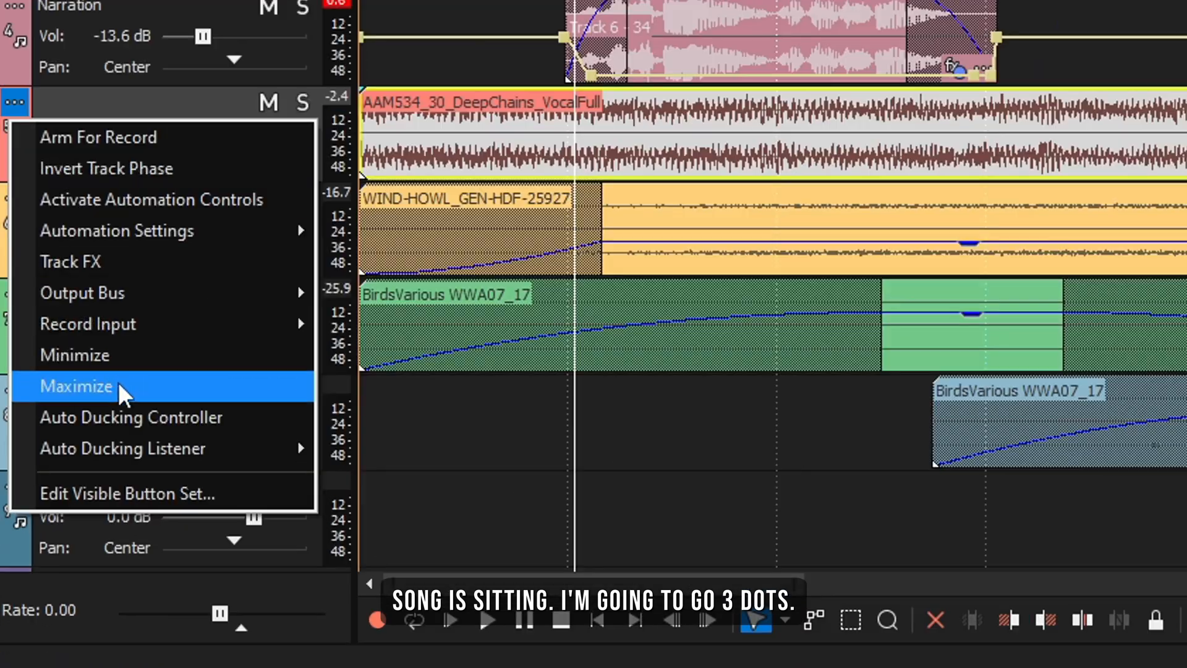
mouse_move(121, 448)
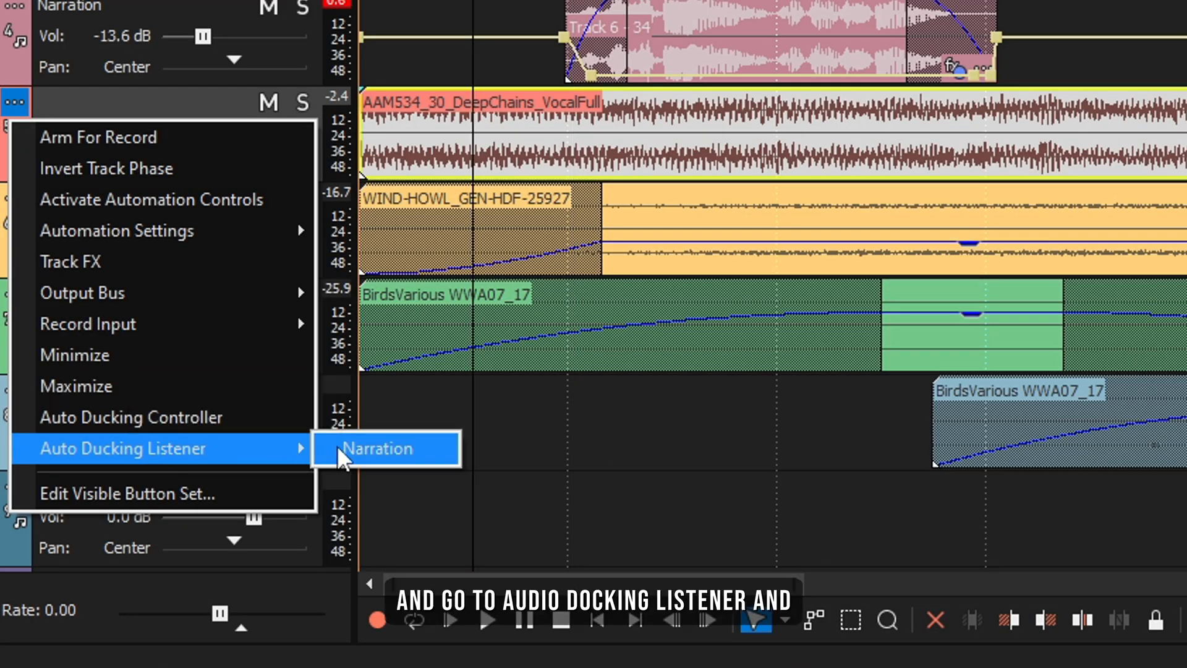
Set the AAM534_30_DeepChains_VocalFull track as an auto-ducking listener of Narration
left_click(379, 447)
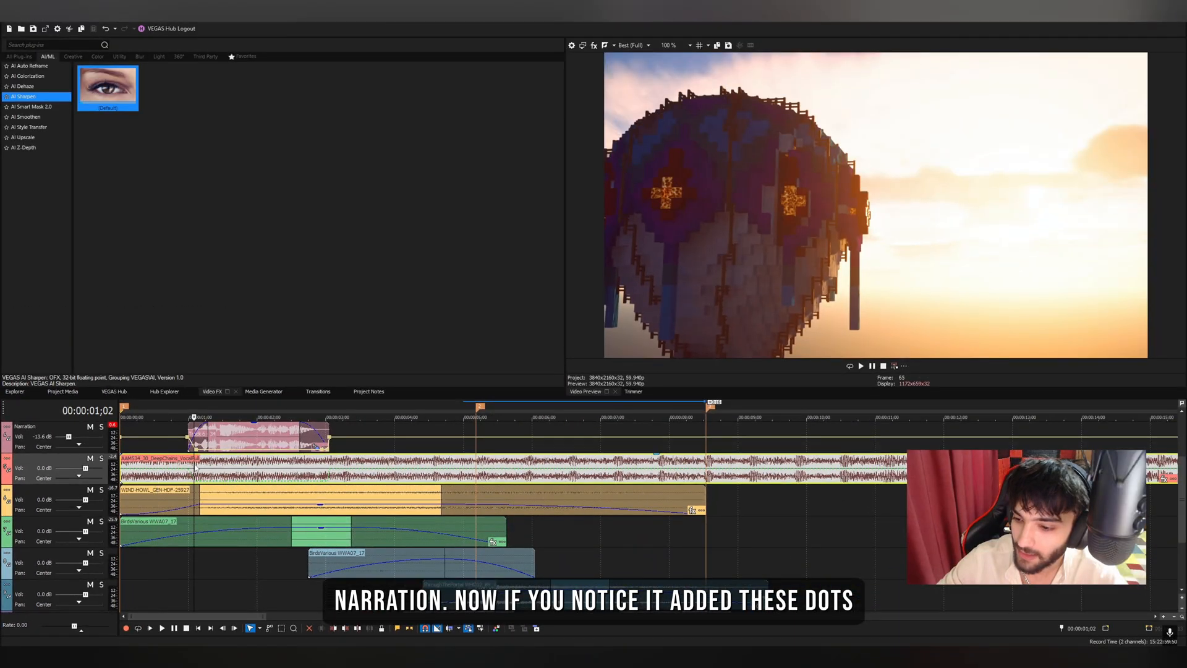